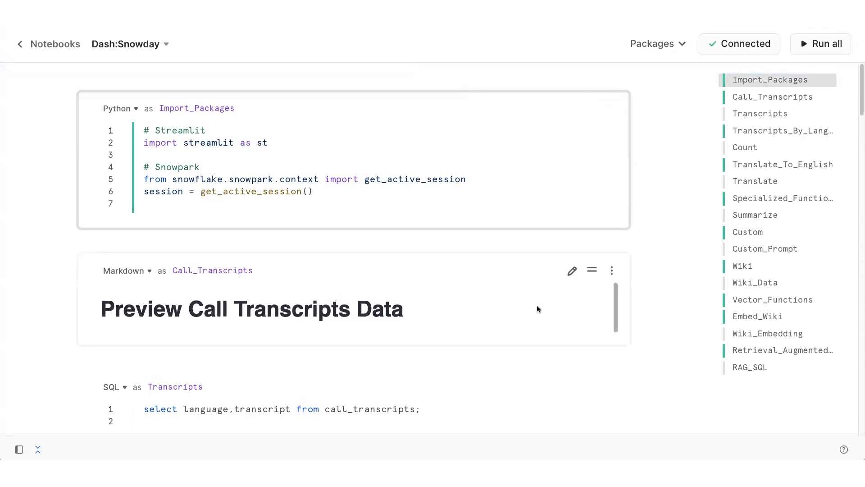
- Review the Transcripts cell and keep its language set to SQL
scroll("up", 3)
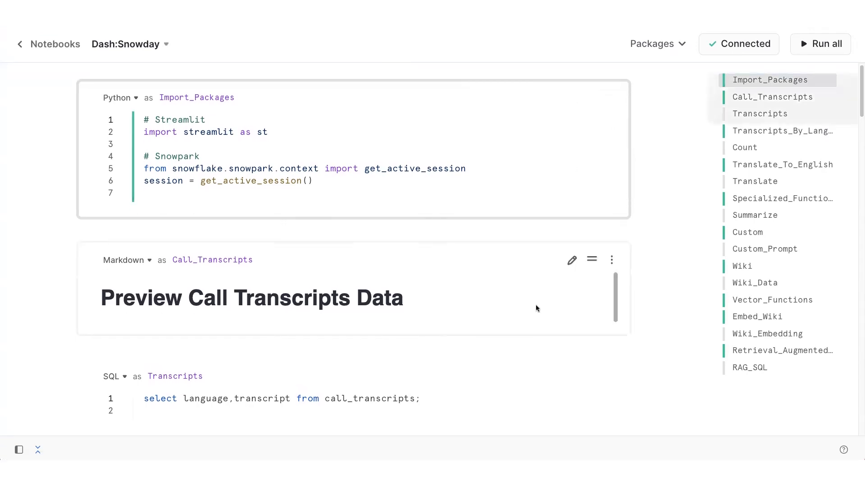
scroll("down", 3)
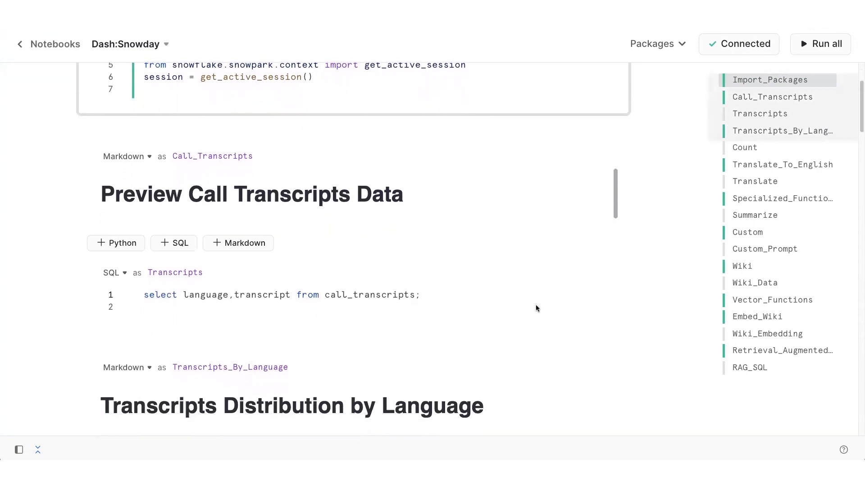
scroll("up", 3)
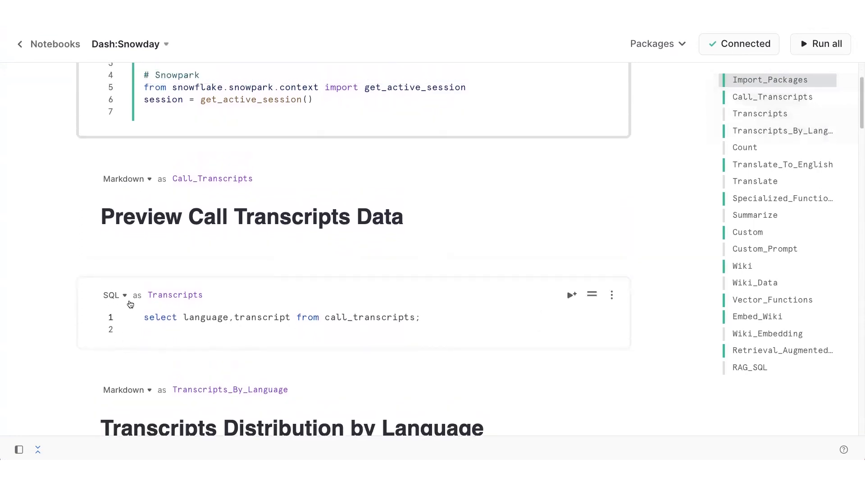
left_click(113, 295)
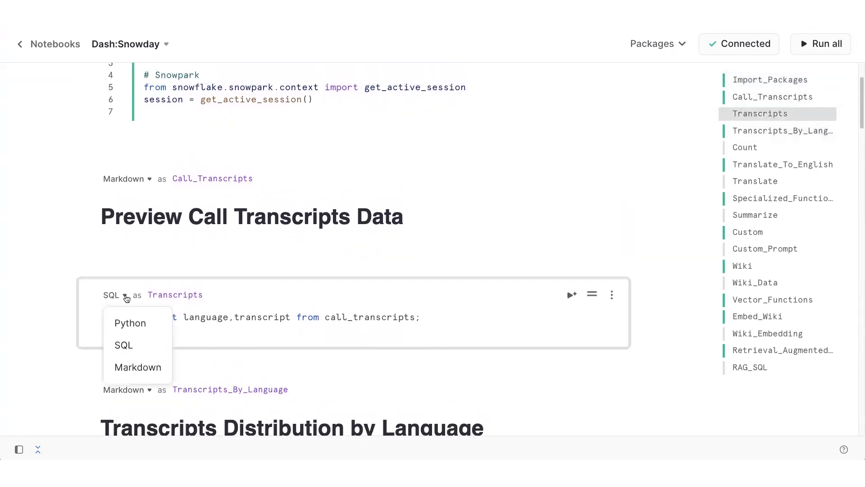
left_click(124, 345)
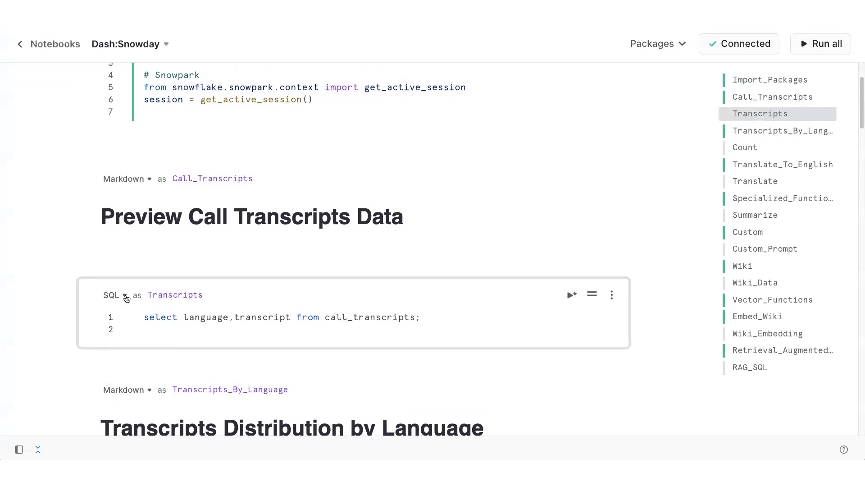
- Run the Transcripts query and expand the first German transcript to read it in full
left_click(572, 294)
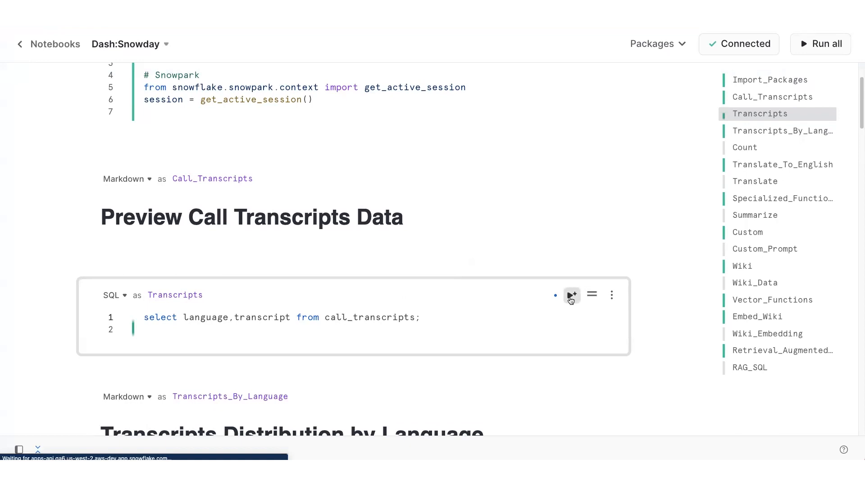
left_click(571, 294)
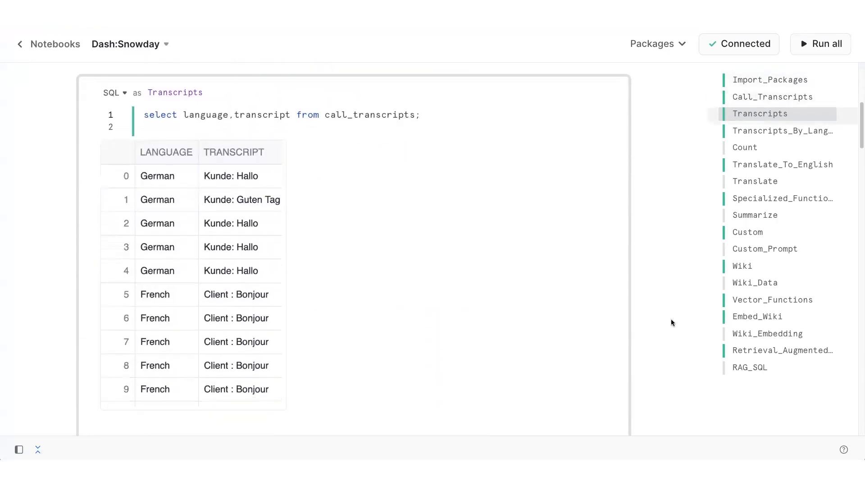
left_click(231, 176)
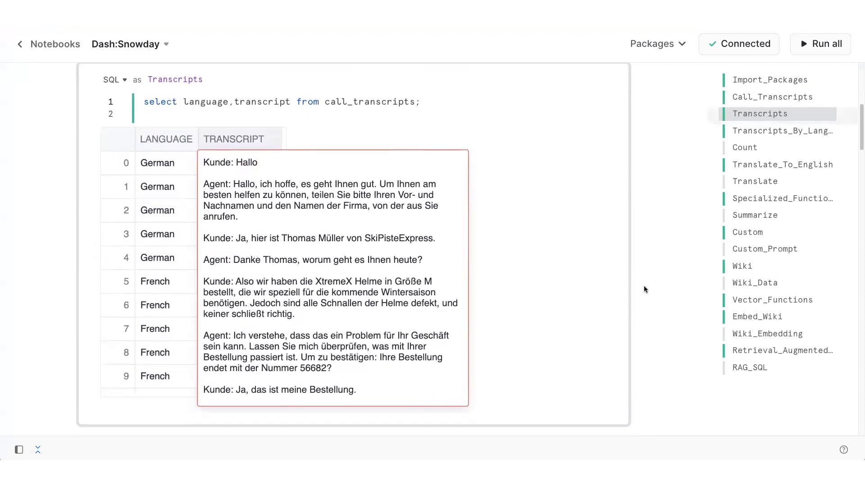
scroll("down", 3)
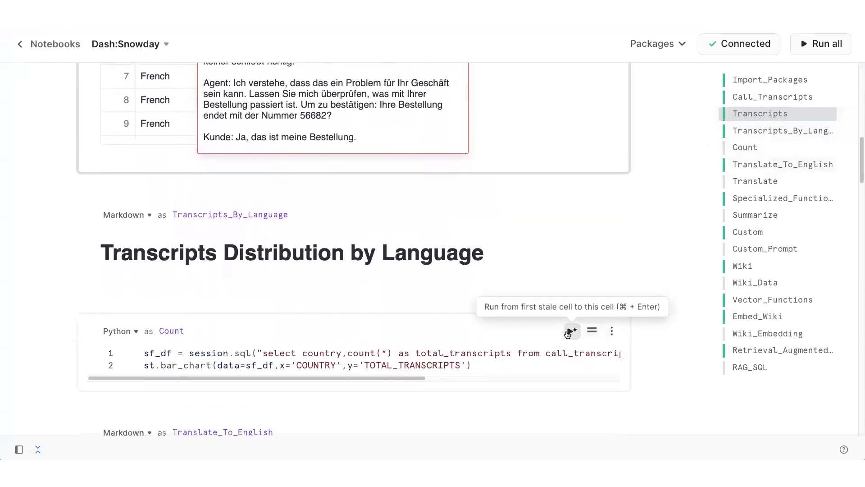
- Run the Count cell to chart transcripts per country, Germany highest at 85
left_click(570, 331)
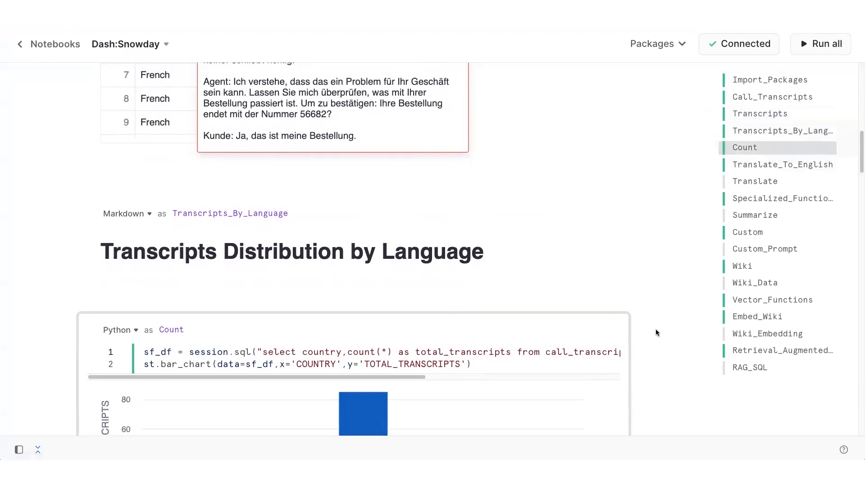
scroll("down", 3)
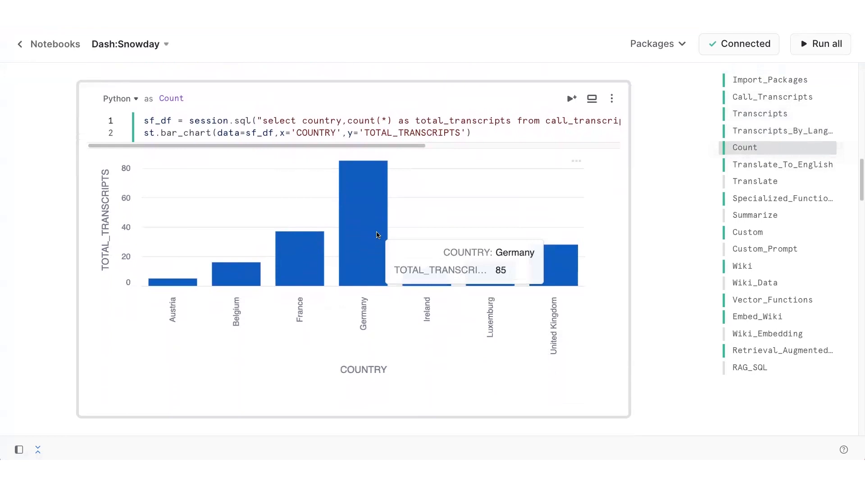
mouse_move(377, 234)
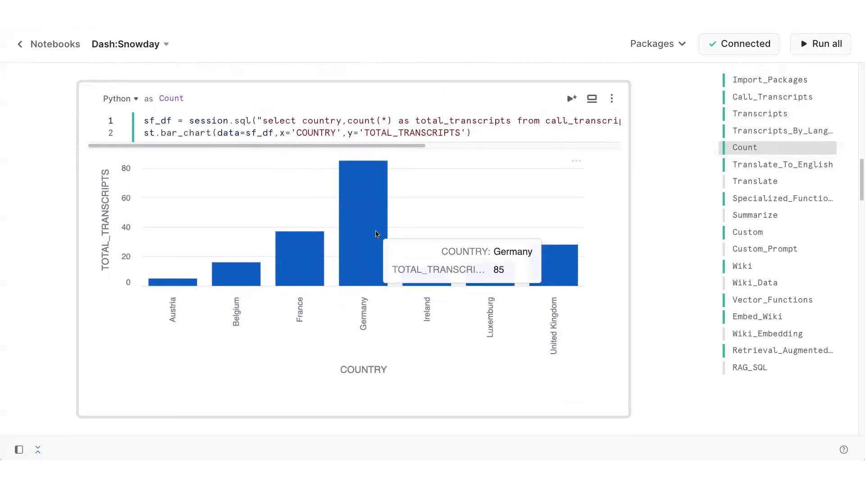
mouse_move(422, 236)
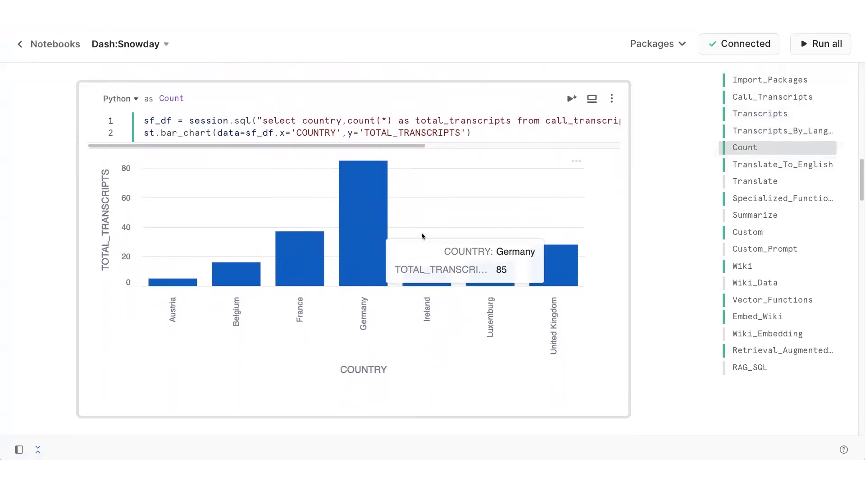
scroll("down", 3)
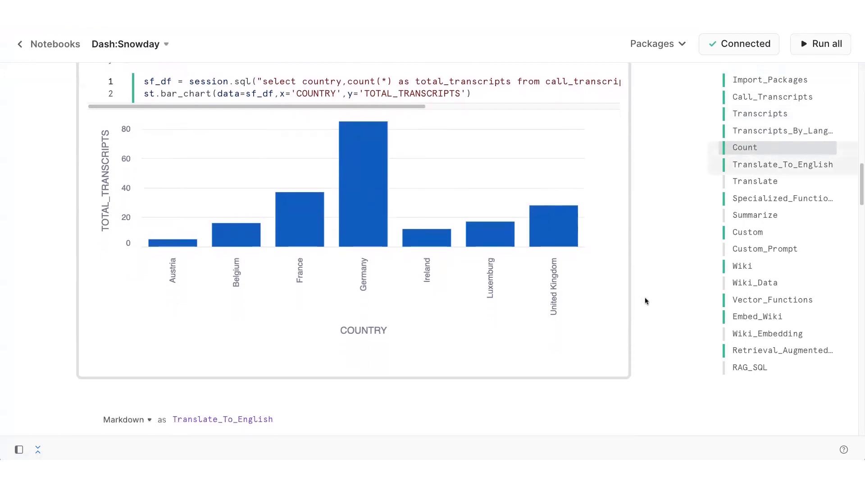
scroll("down", 3)
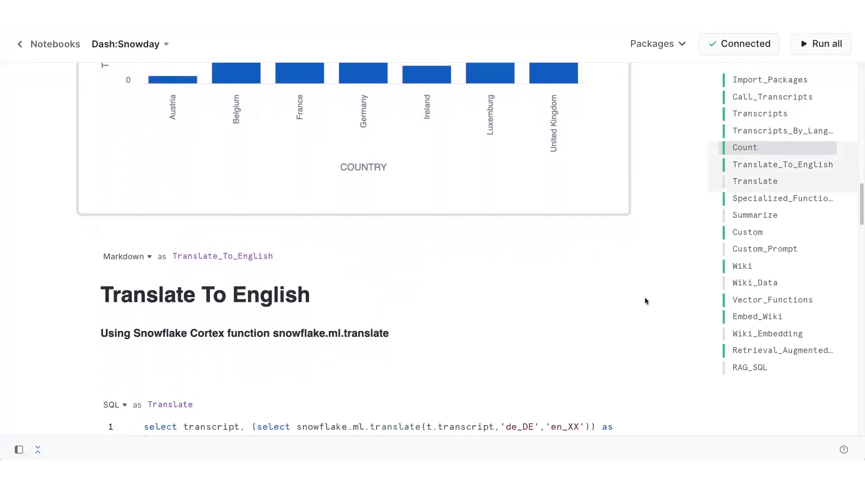
- Run the Translate query and expand the first English translation of a German transcript
scroll("down", 3)
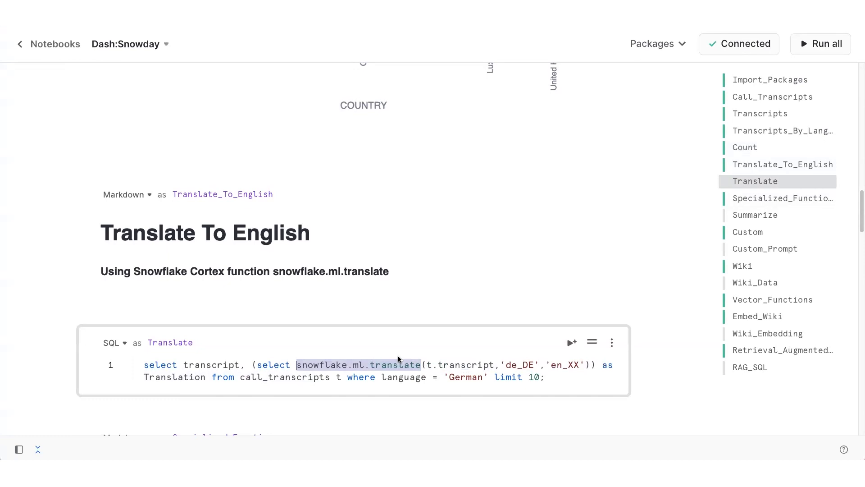
mouse_move(571, 342)
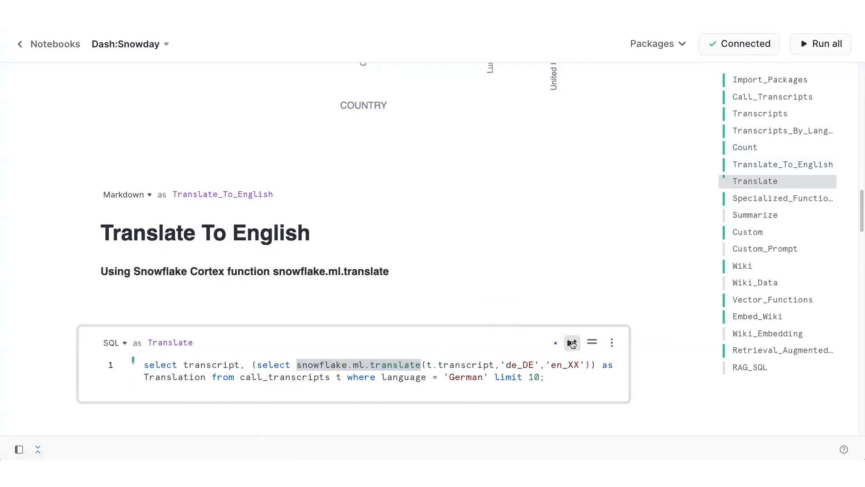
left_click(572, 342)
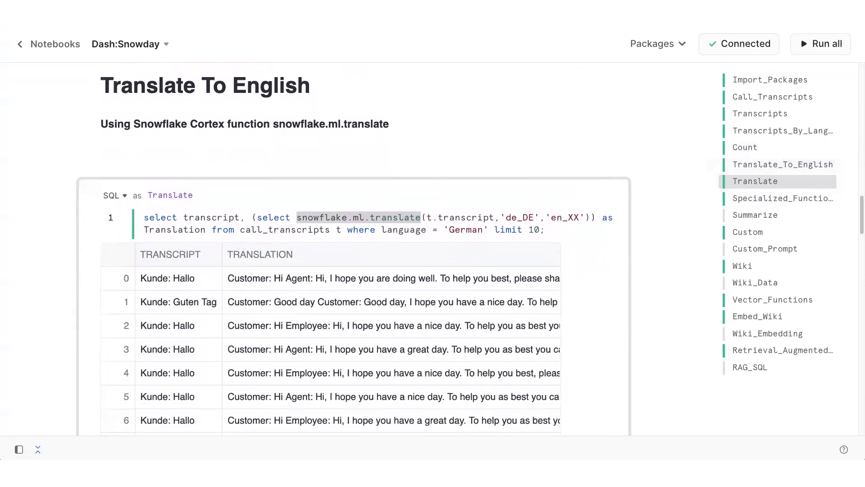
left_click(325, 278)
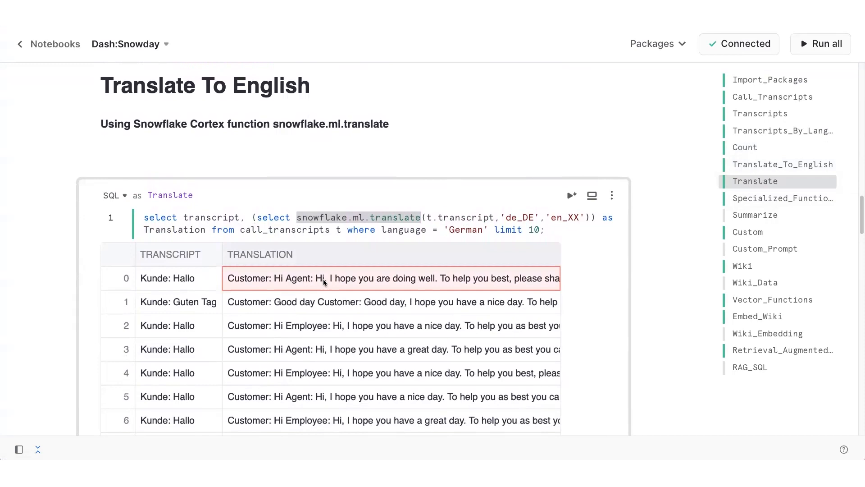
left_click(392, 278)
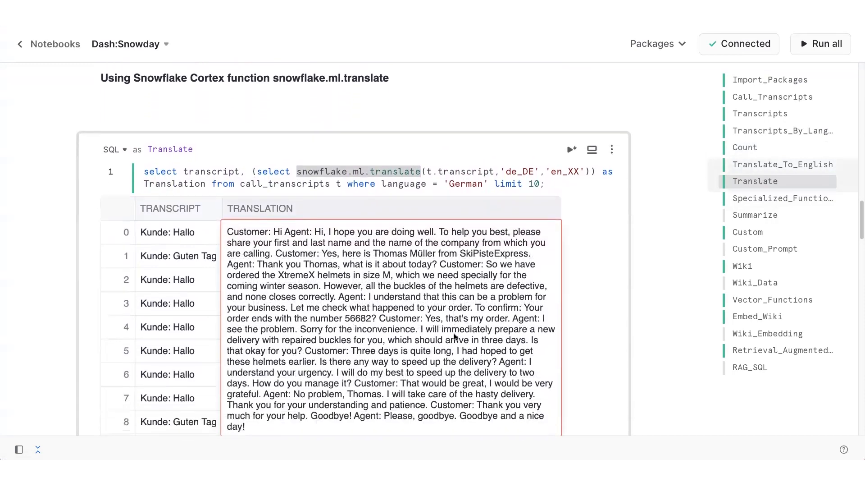
scroll("down", 3)
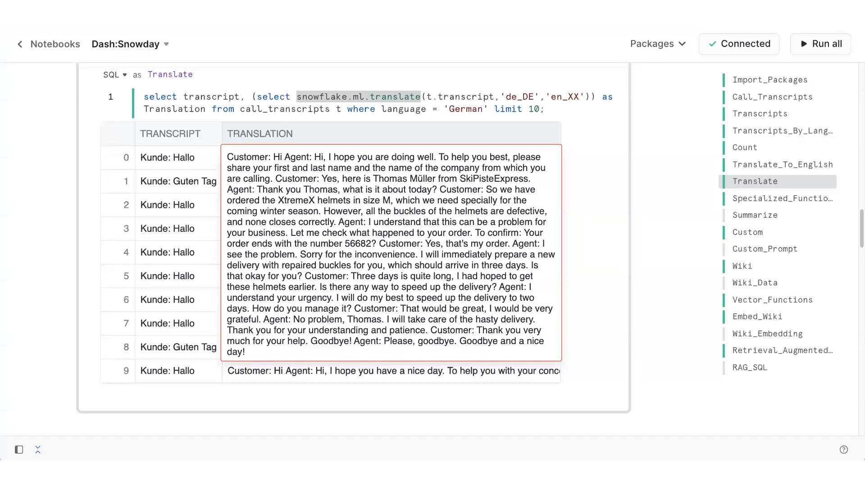
scroll("down", 3)
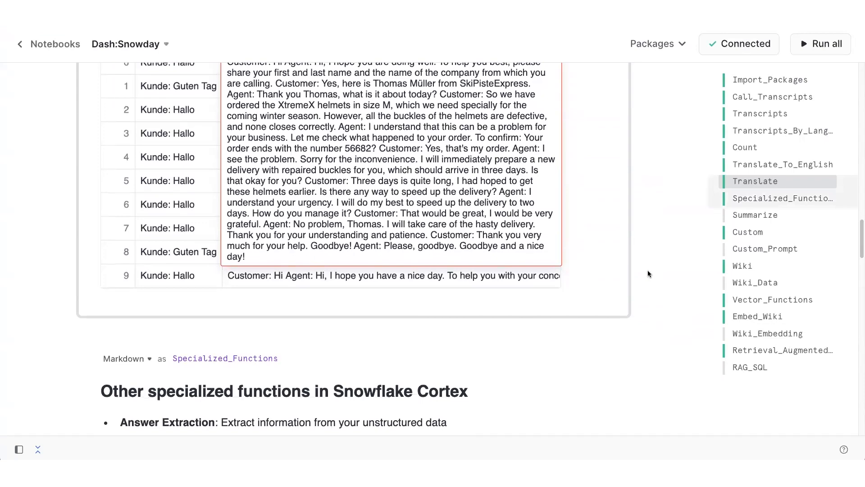
scroll("down", 3)
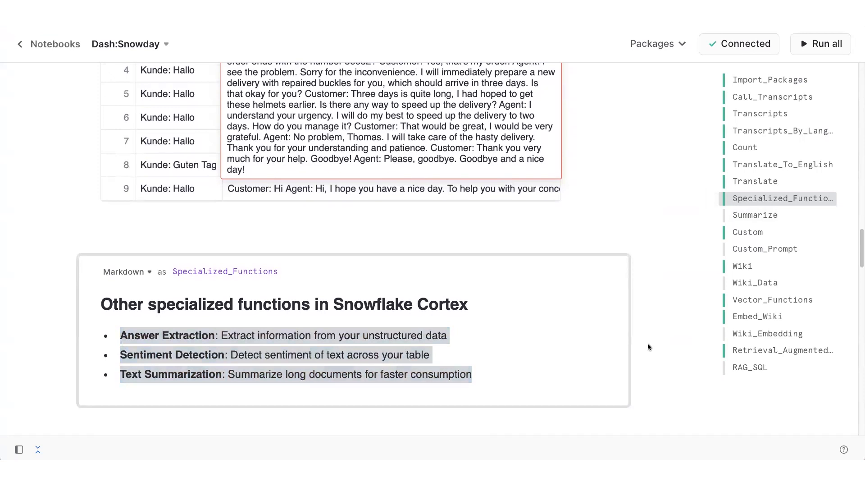
scroll("down", 3)
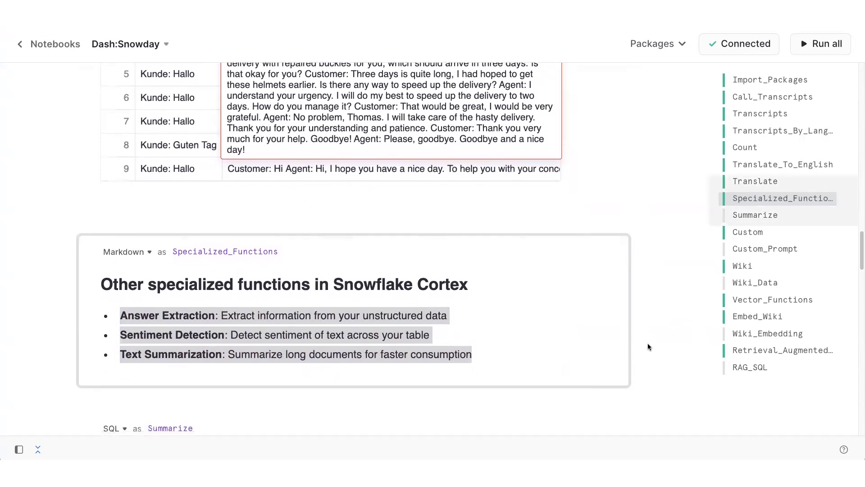
scroll("down", 3)
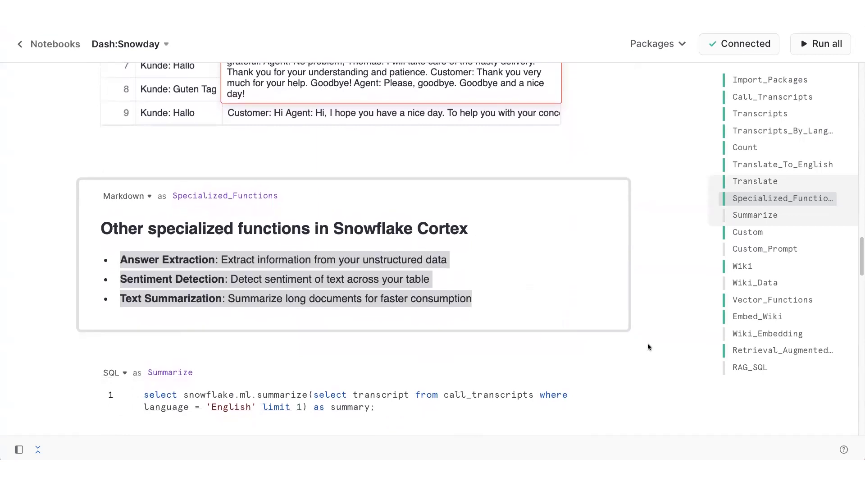
mouse_move(572, 372)
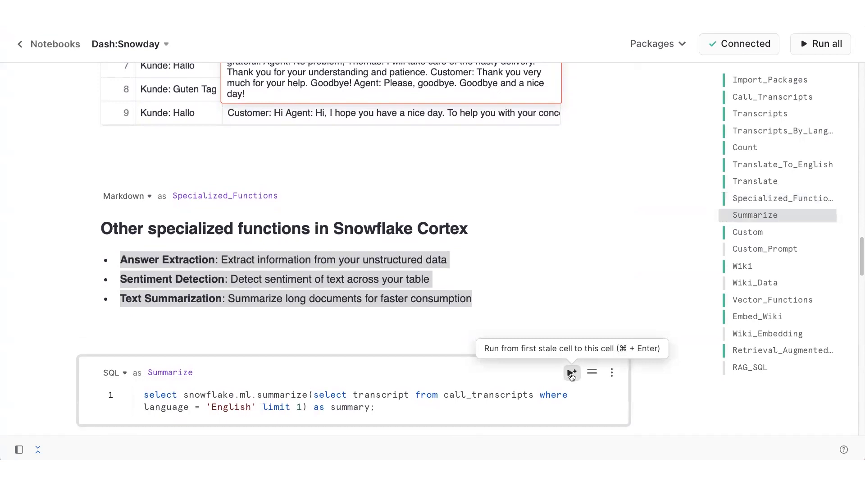
- Run the Summarize query to get a summary about broken helmet buckles replaced in 3-5 days
left_click(572, 372)
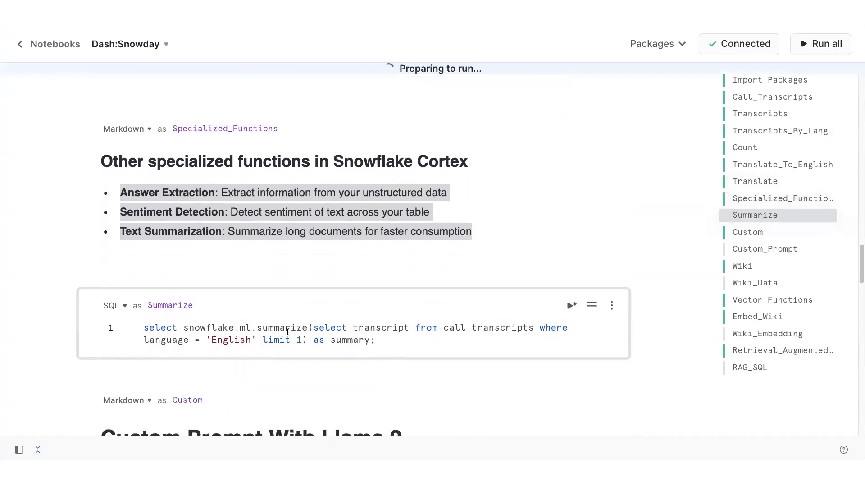
left_click(572, 305)
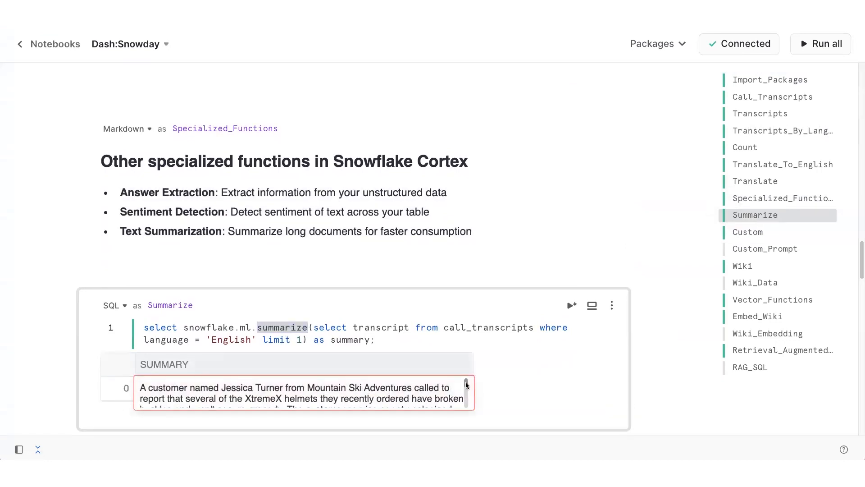
scroll("down", 3)
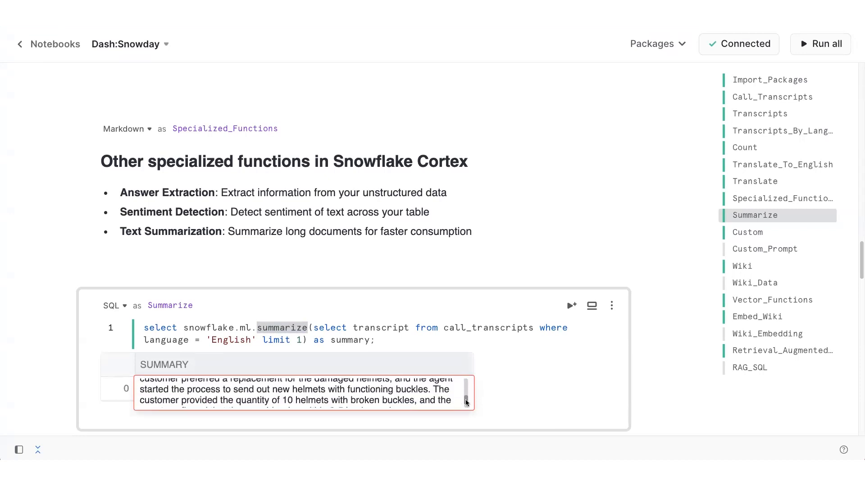
scroll("down", 3)
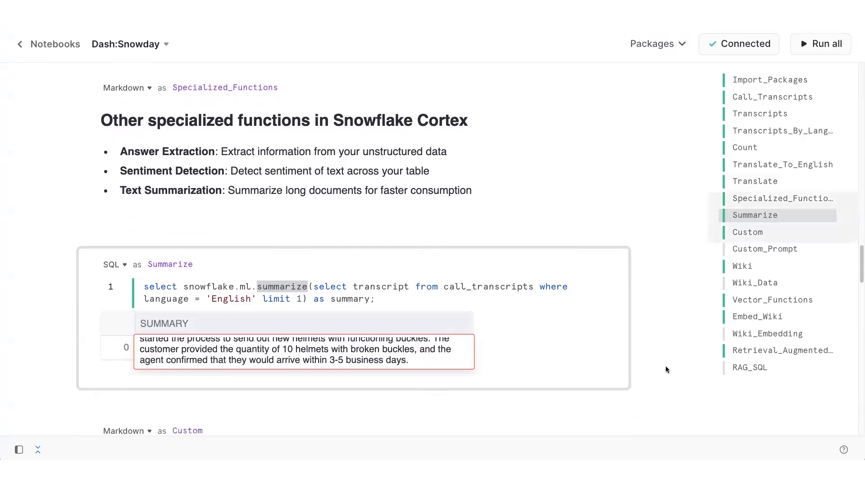
scroll("down", 3)
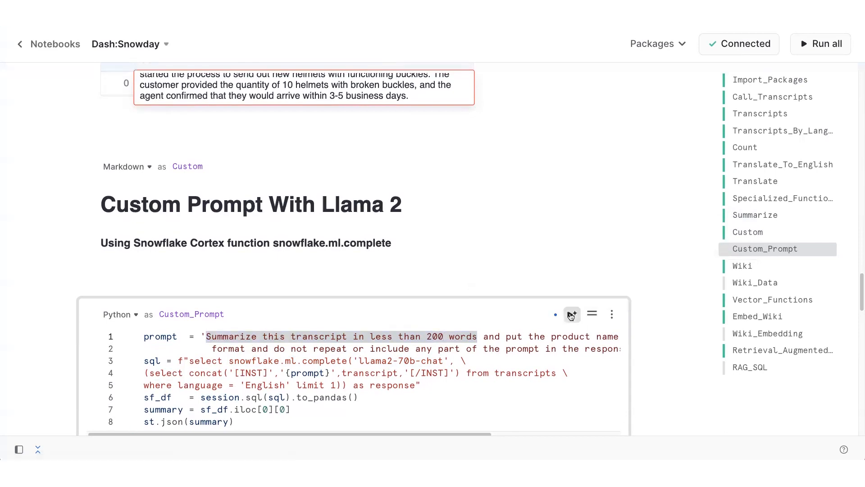
- Scroll through the Custom_Prompt JSON output naming XtremeX helmets and broken buckles
scroll("down", 3)
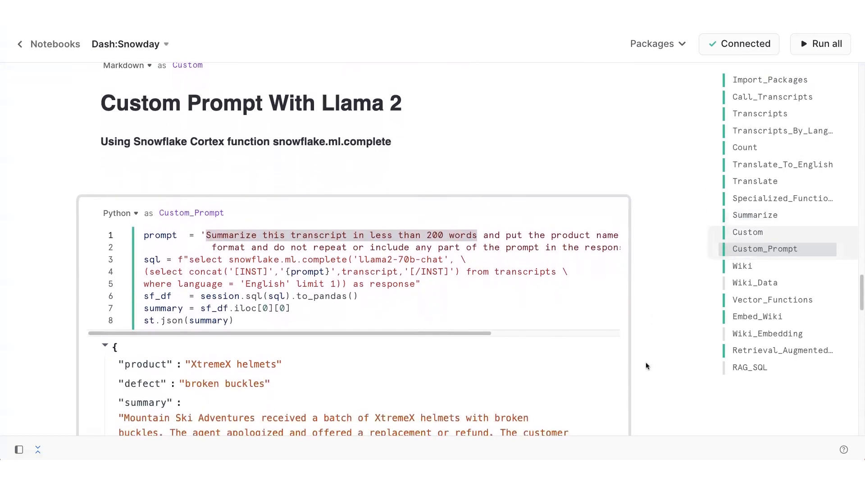
scroll("down", 3)
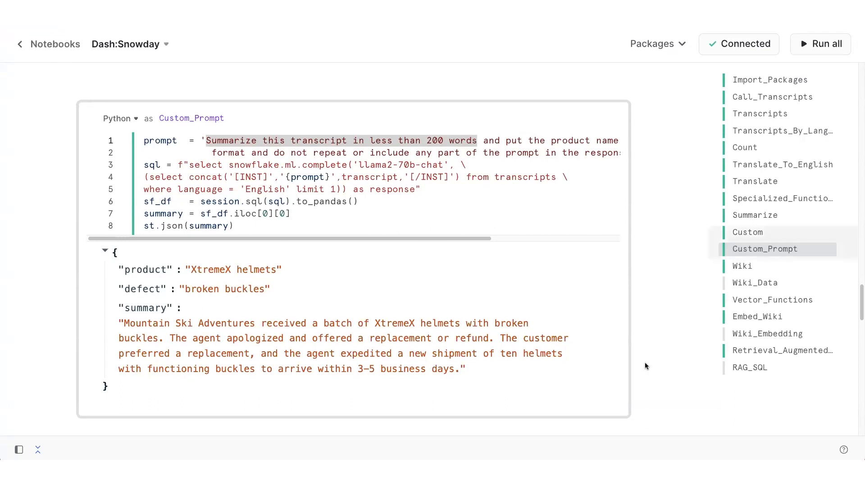
scroll("down", 3)
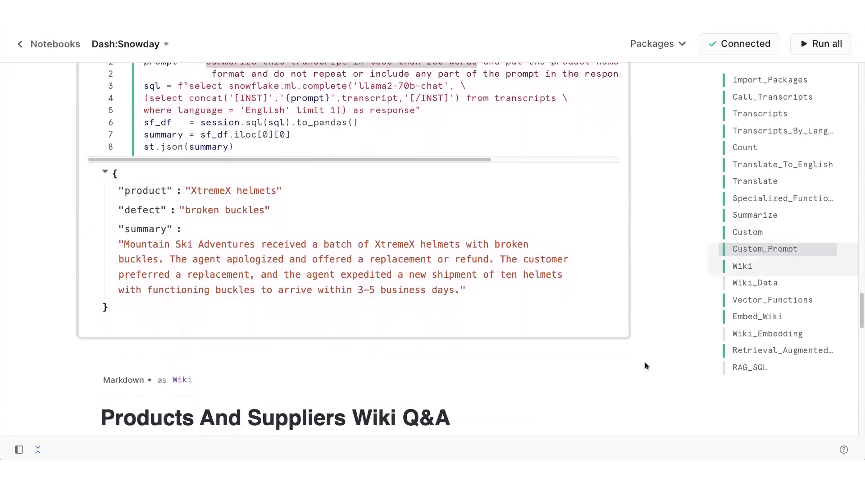
scroll("down", 3)
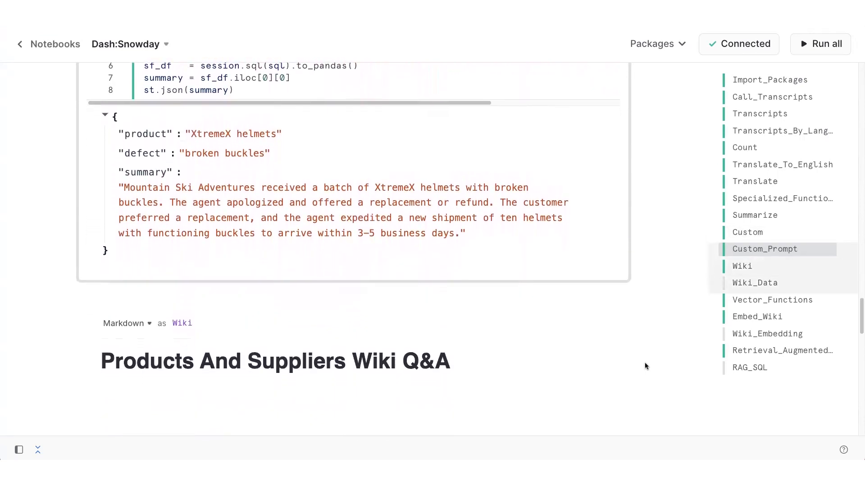
- Run the Wiki_Data query and browse wiki content such as GlacierGlide 4000 by Frostline Gear Co
scroll("down", 3)
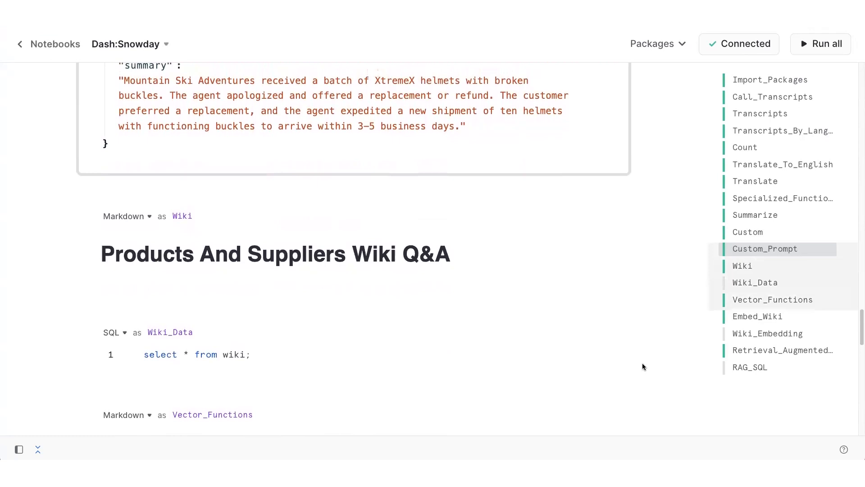
mouse_move(571, 332)
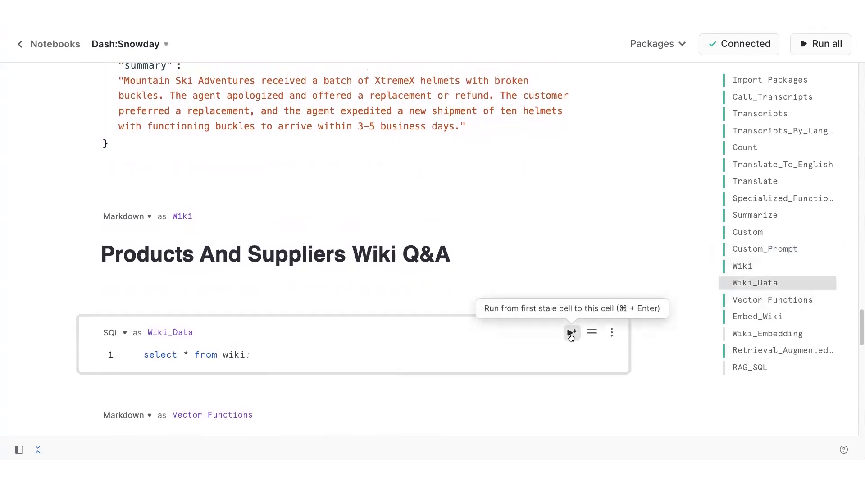
left_click(572, 333)
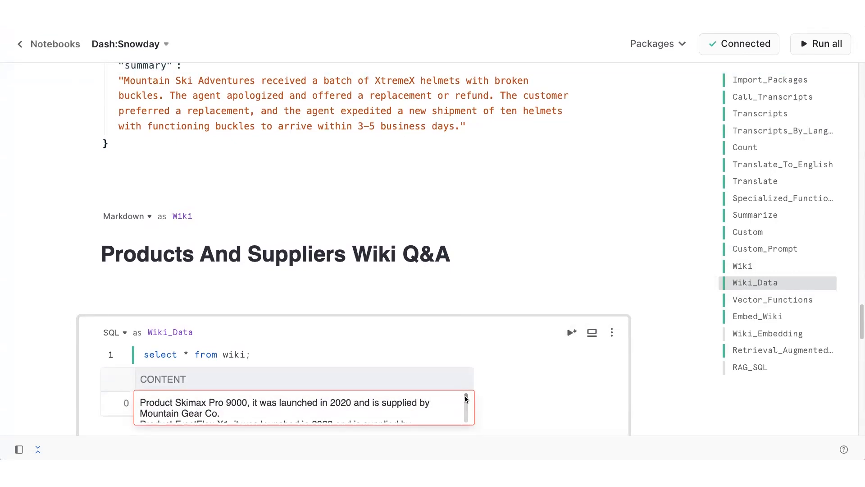
scroll("down", 3)
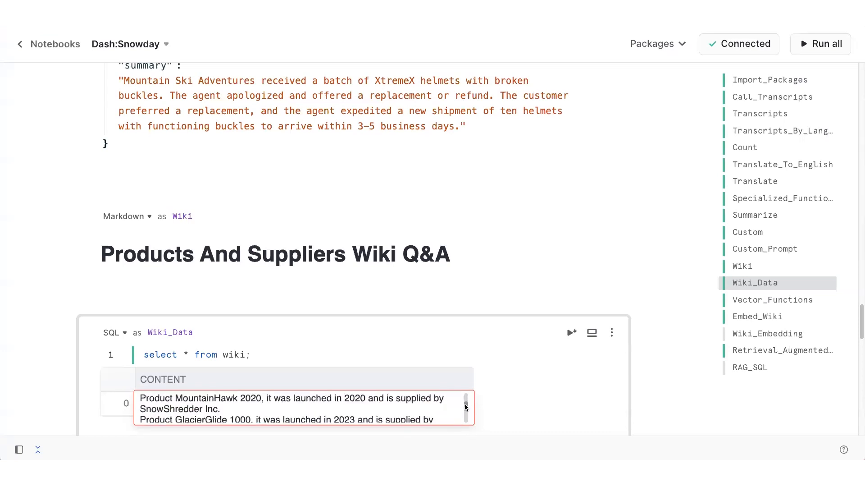
scroll("down", 3)
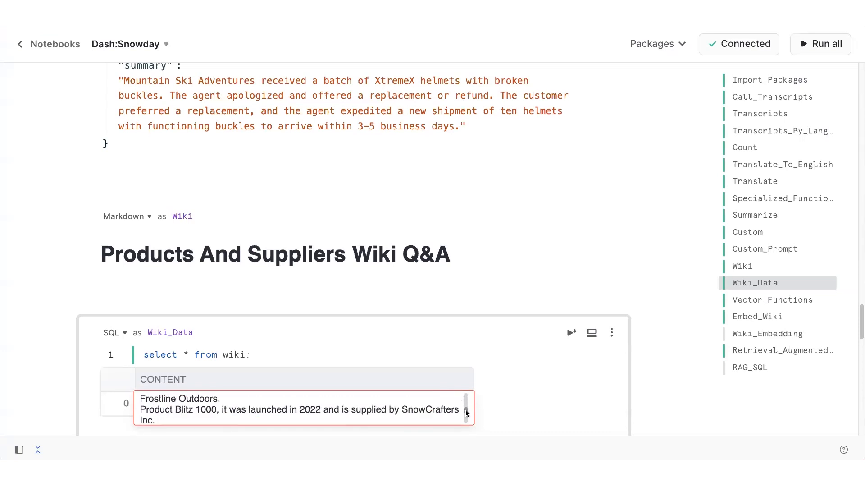
scroll("down", 3)
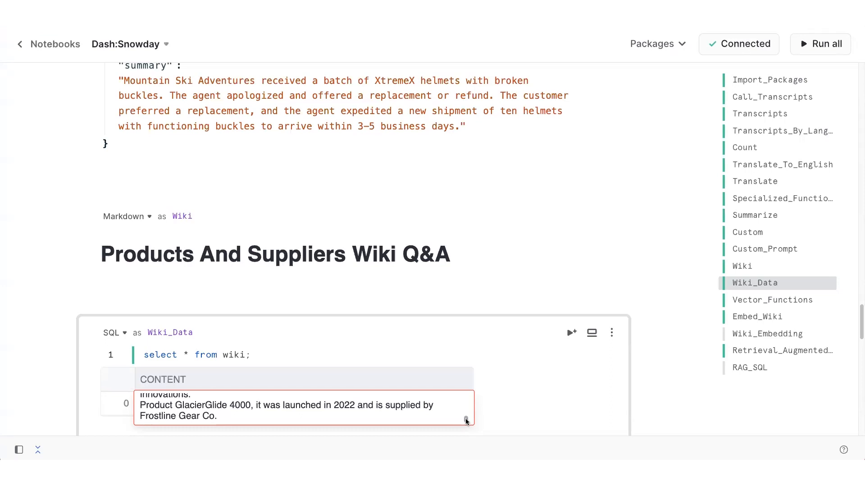
mouse_move(217, 384)
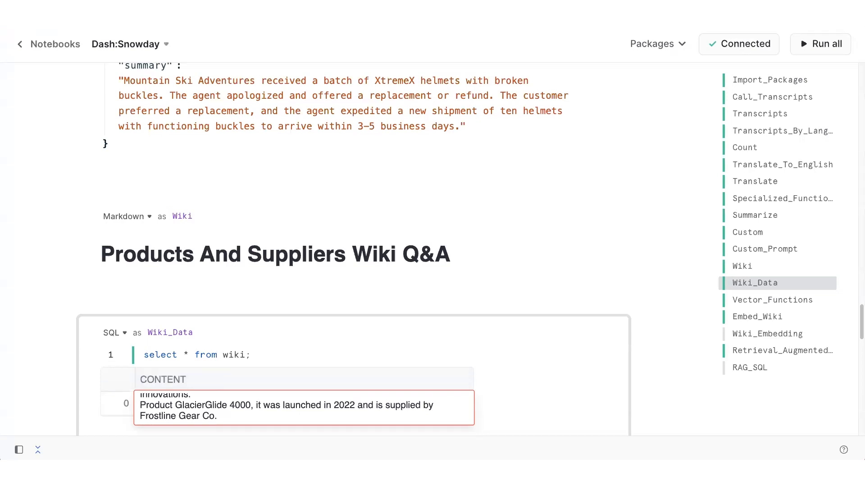
mouse_move(665, 412)
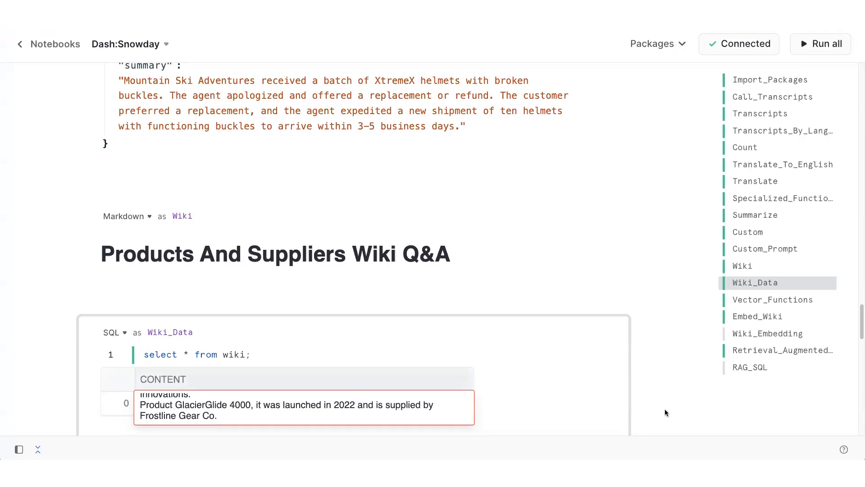
scroll("down", 3)
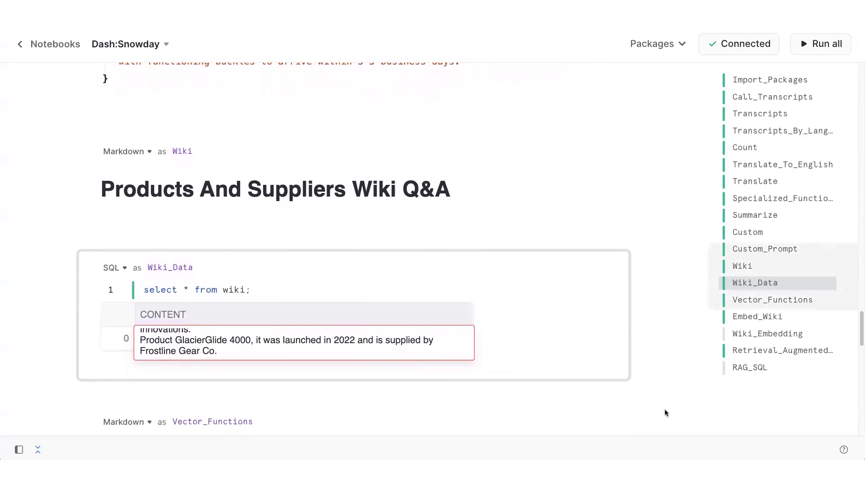
- Run the Wiki_Embedding cell creating table WIKI_RETRIEVAL with e5-base-v2 embeddings via embed_text
scroll("down", 3)
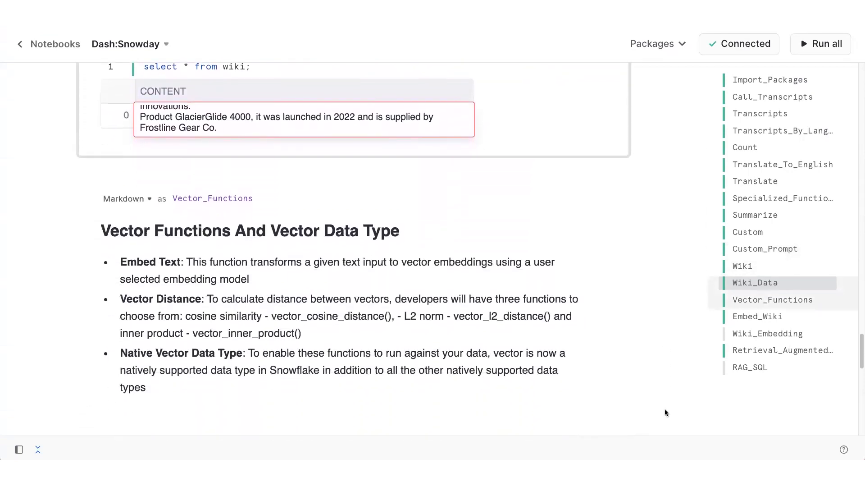
scroll("down", 3)
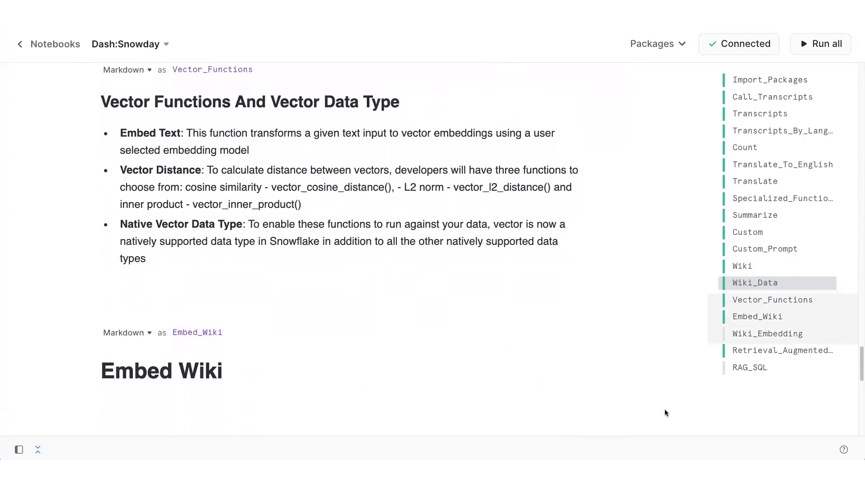
scroll("down", 3)
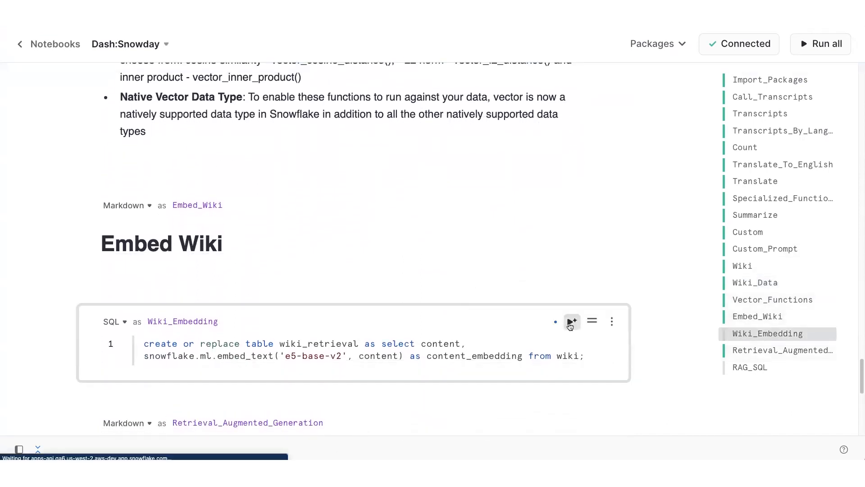
left_click(572, 322)
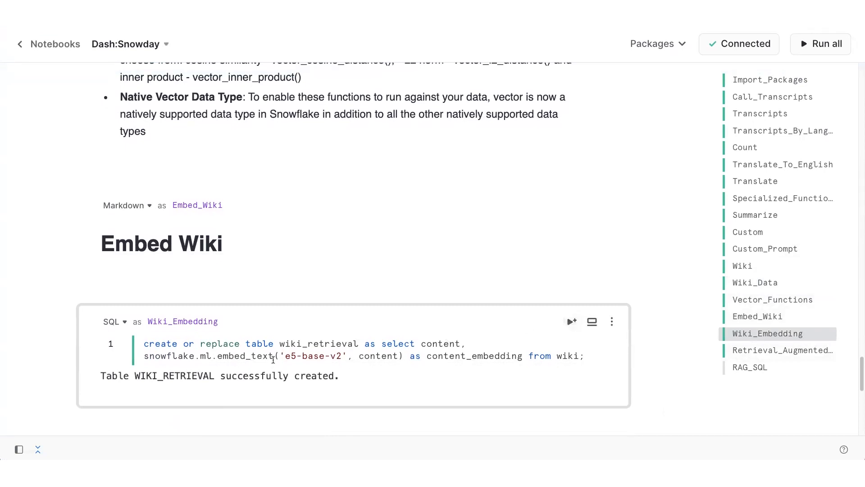
double_click(187, 356)
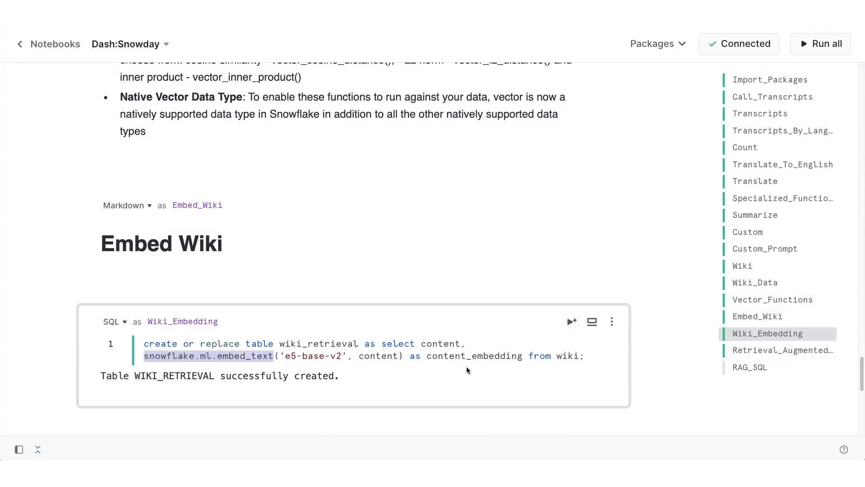
mouse_move(644, 361)
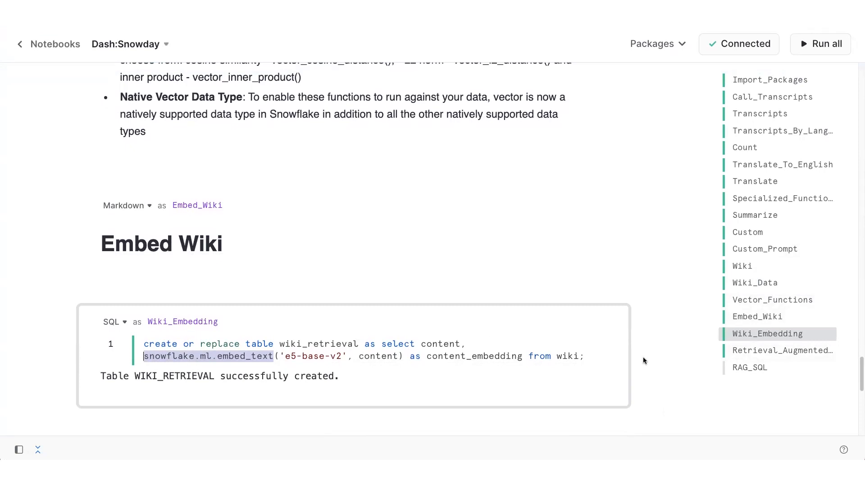
scroll("down", 3)
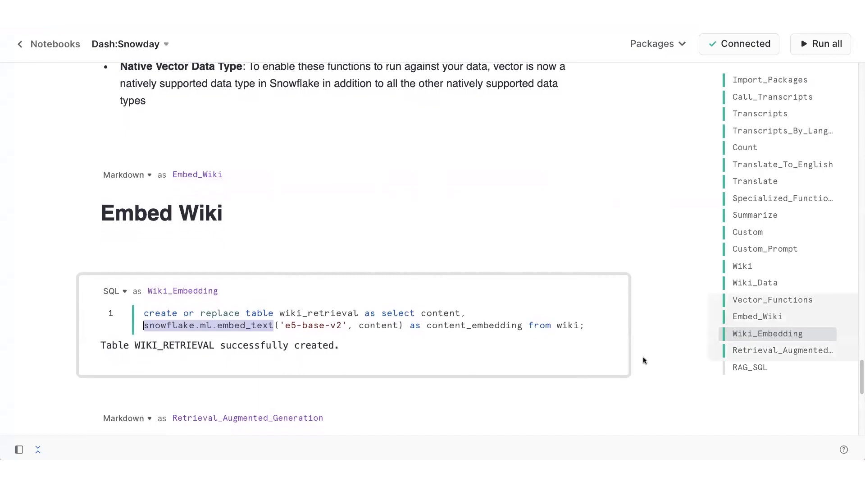
scroll("down", 3)
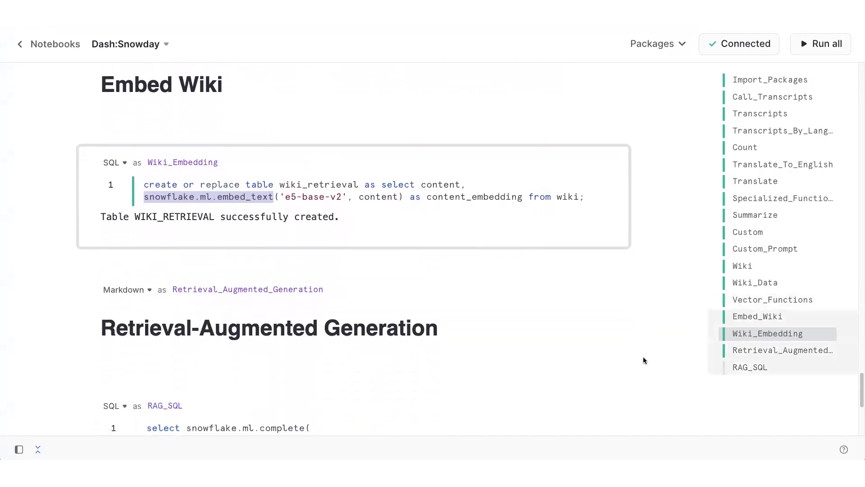
scroll("down", 3)
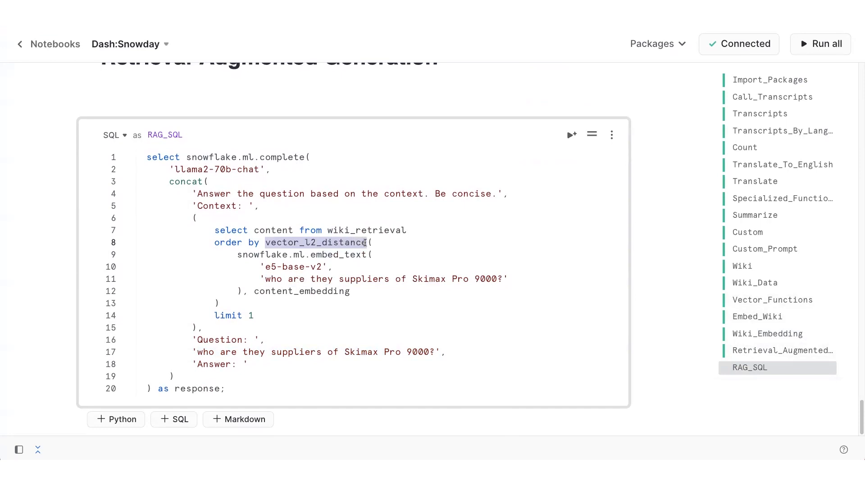
left_click(572, 135)
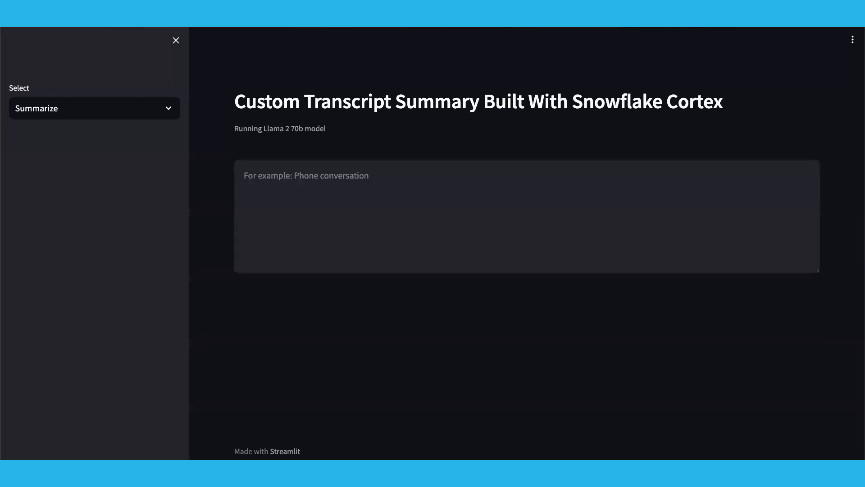
- Paste a DryProof670 jacket transcript to get a JSON summary with defect broken zippers
left_click(442, 176)
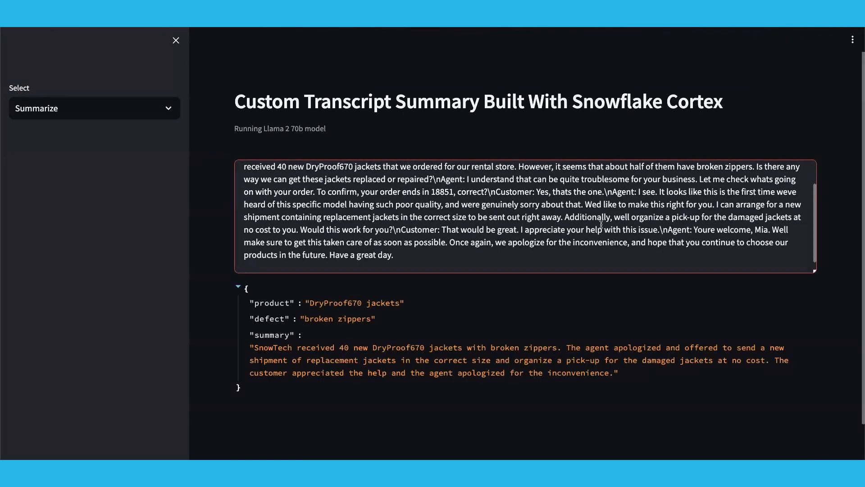
scroll("up", 3)
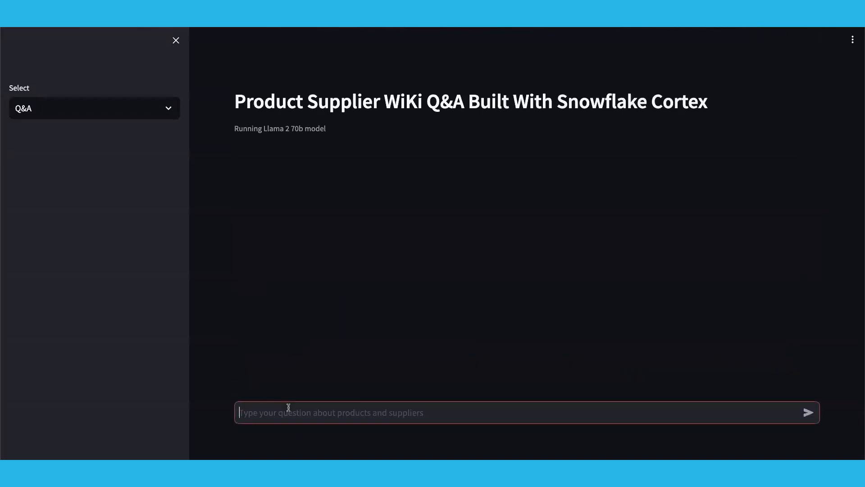
- Ask the Q&A chat 'What other products does Alpine Equipment supply?'
left_click(807, 412)
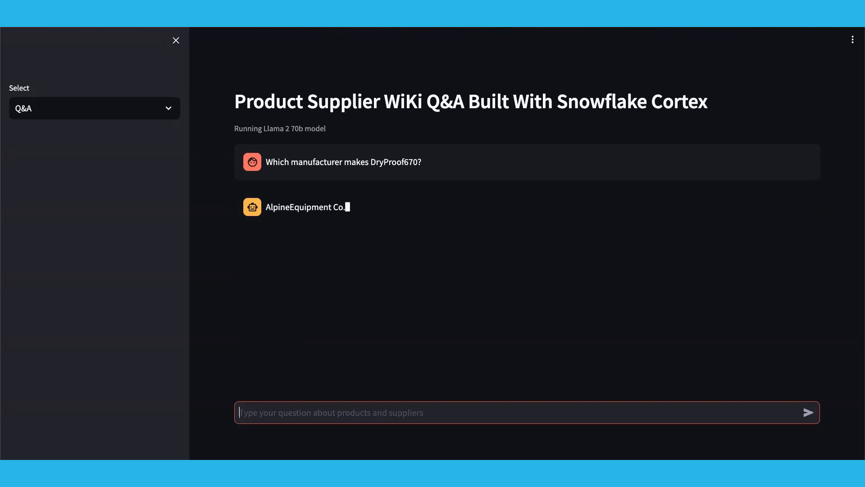
type("What other products does Alpine Equipment supply?")
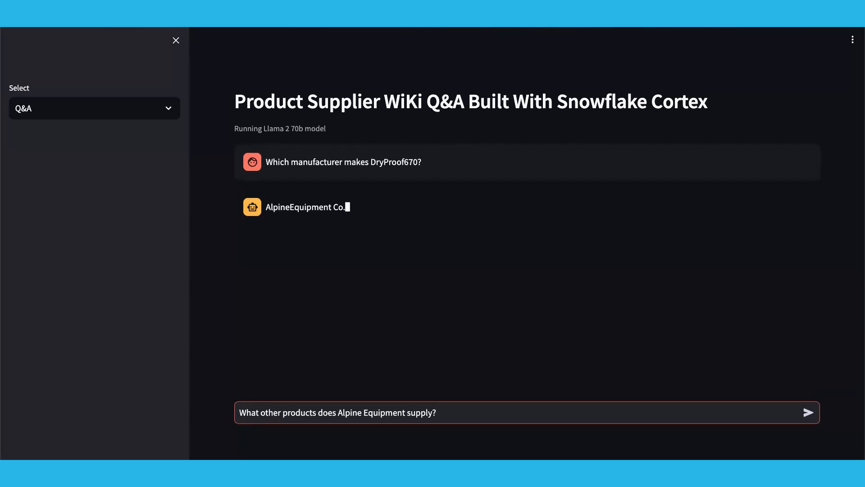
left_click(808, 412)
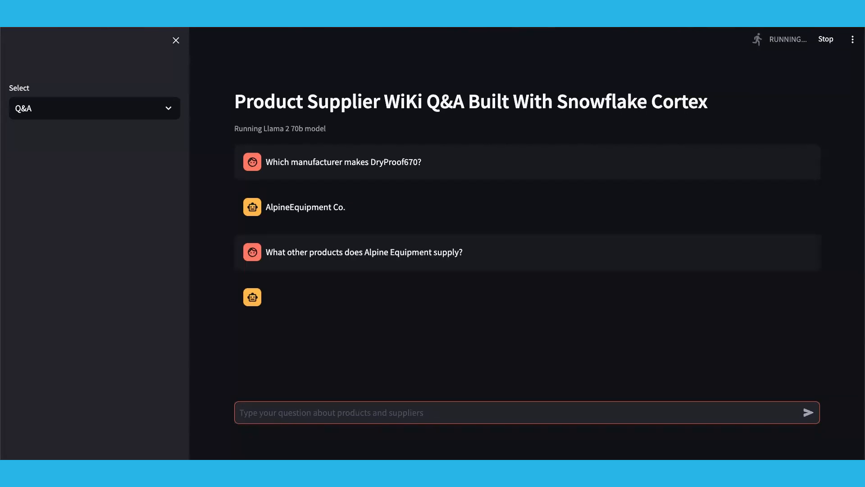